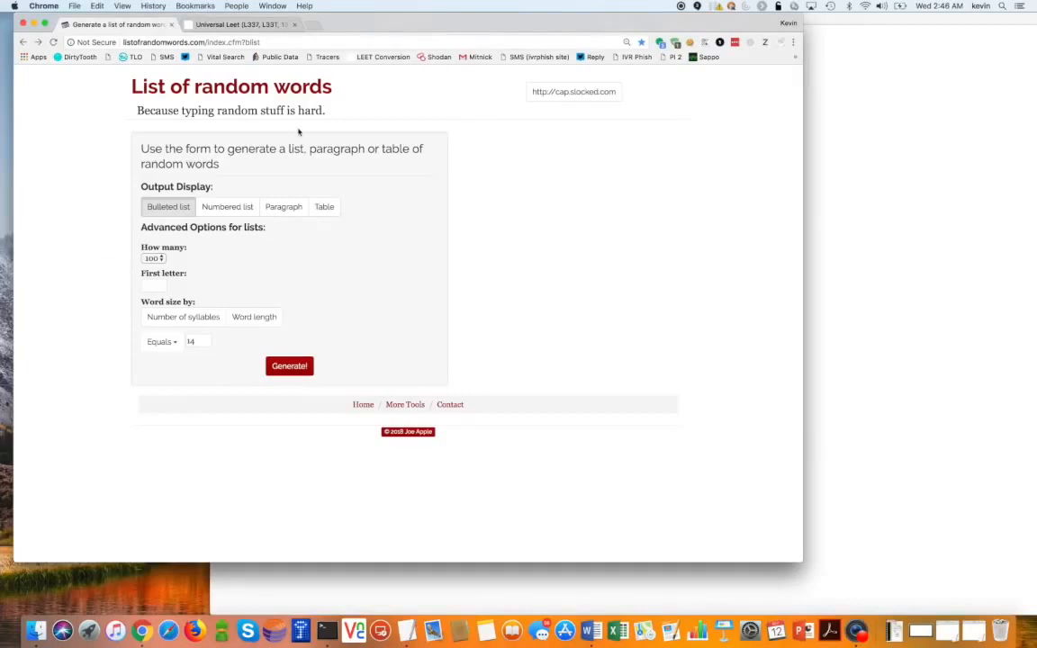
{"action": "mouse_move", "coordinate": [231, 297]}
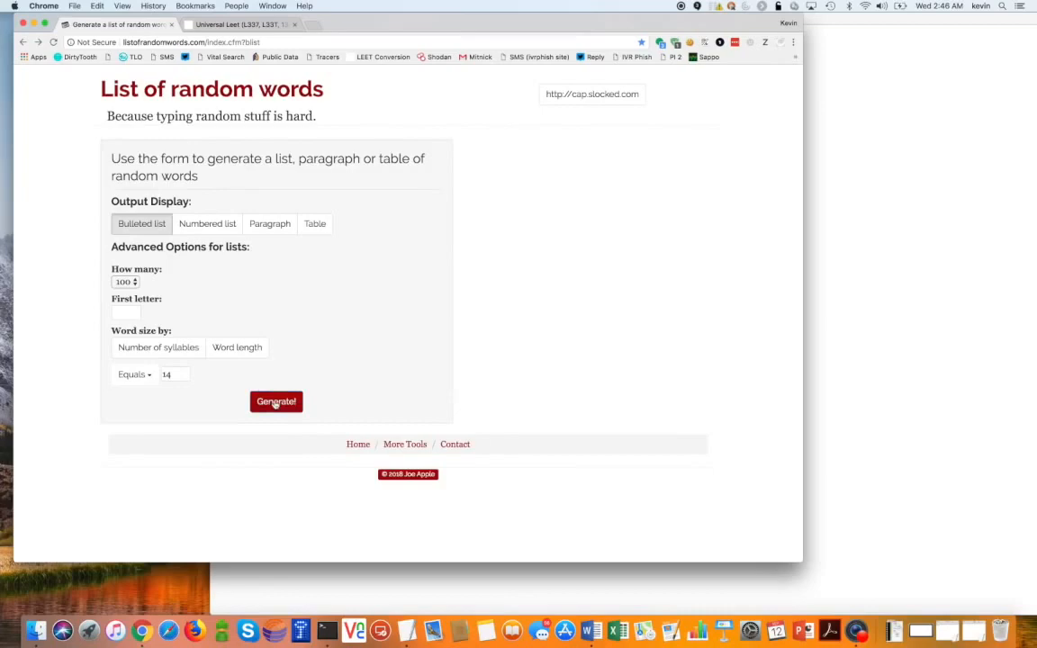
- Generate 100 random words and select 'quadrilateral' from the bulleted list for copying
{"action": "left_click", "coordinate": [277, 402]}
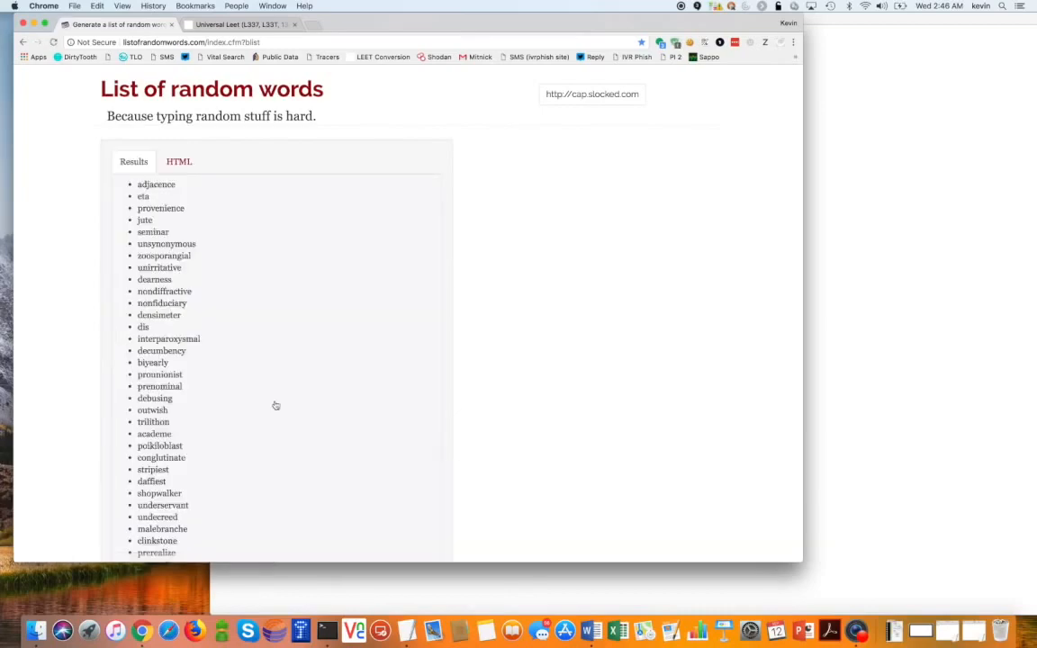
{"action": "scroll", "scroll_direction": "down", "scroll_amount": 3}
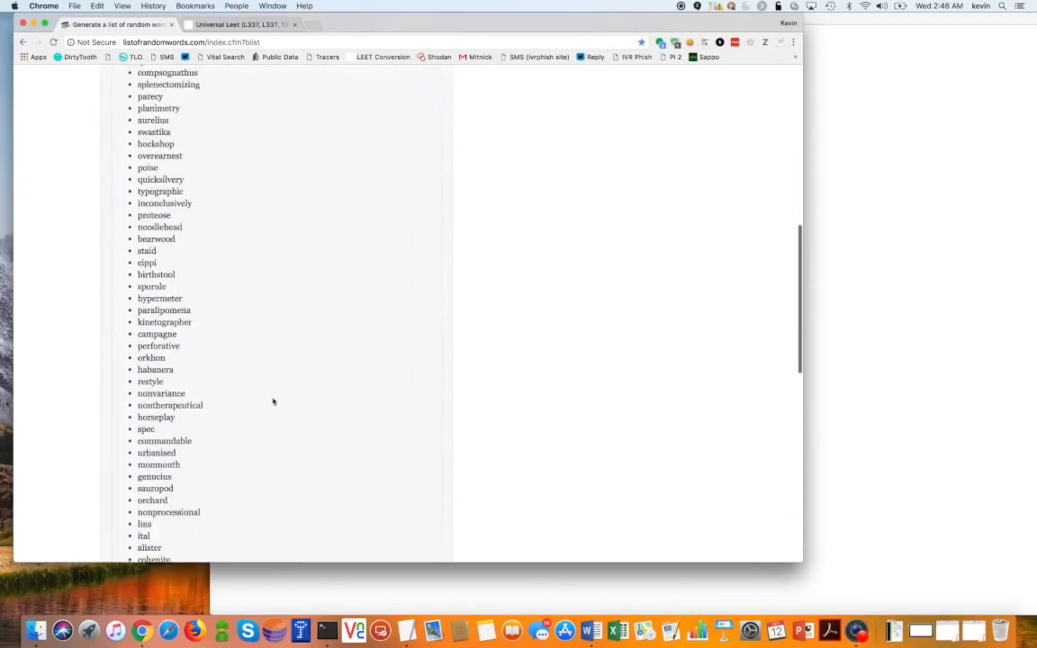
{"action": "scroll", "scroll_direction": "up", "scroll_amount": 3}
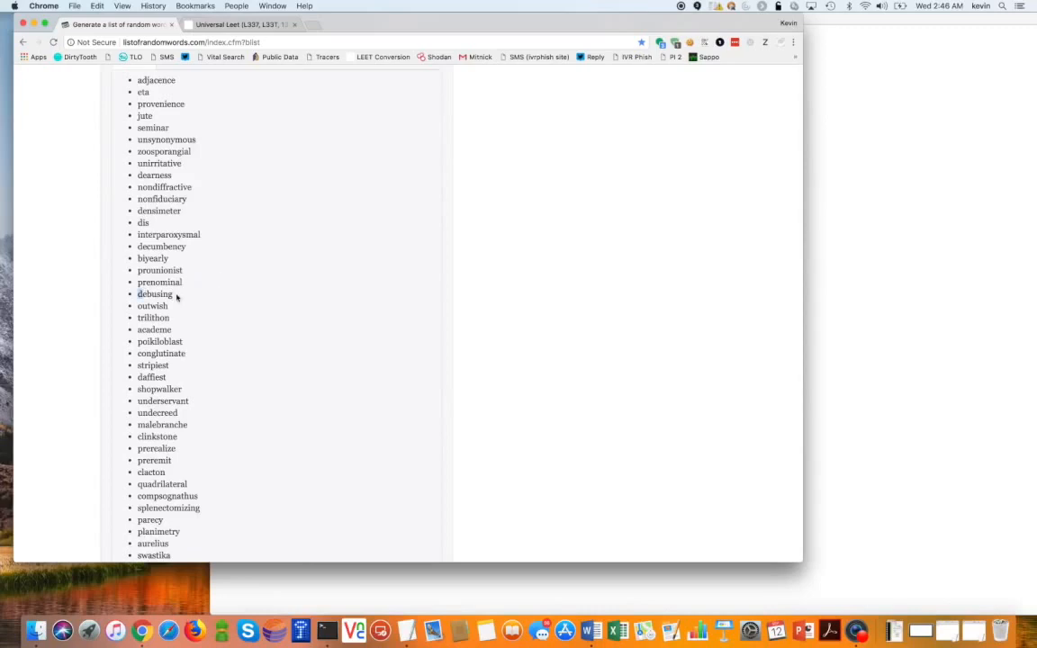
{"action": "mouse_move", "coordinate": [202, 508]}
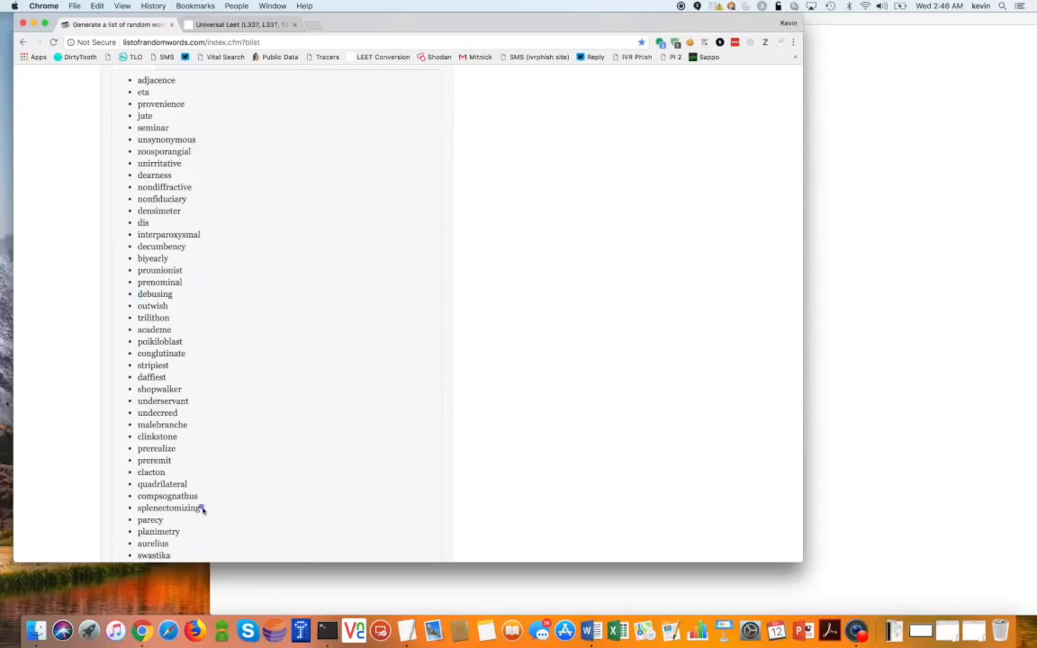
{"action": "double_click", "coordinate": [162, 482]}
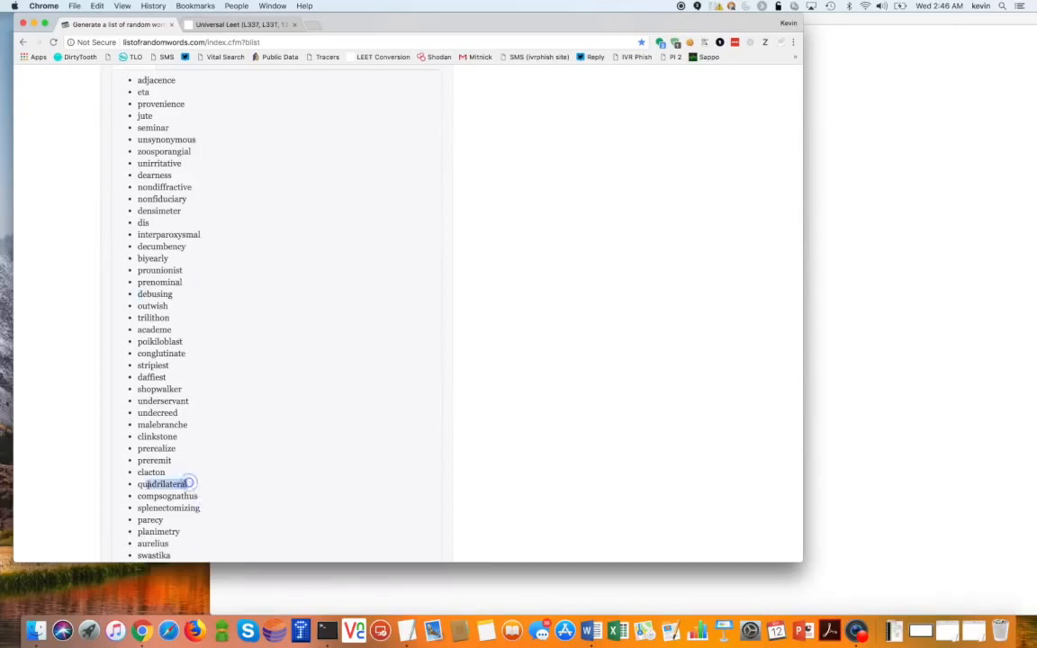
{"action": "double_click", "coordinate": [162, 484]}
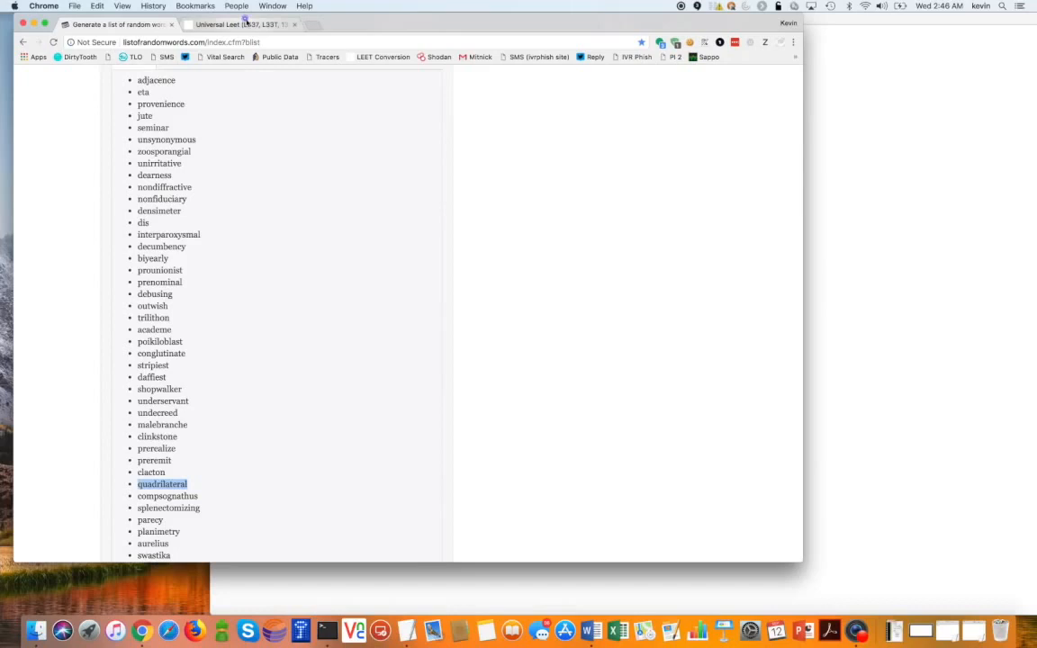
- Enter 'quadrilateral12*$' into the leet converter's Input box, noting the current time
{"action": "left_click", "coordinate": [243, 25]}
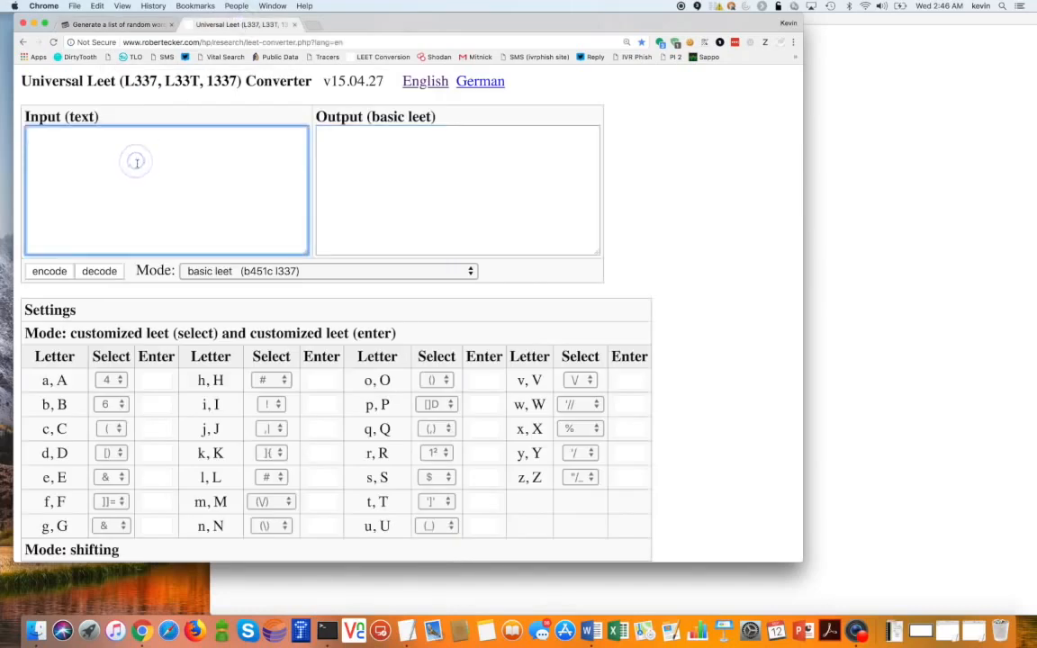
{"action": "type", "text": "quadrilateral"}
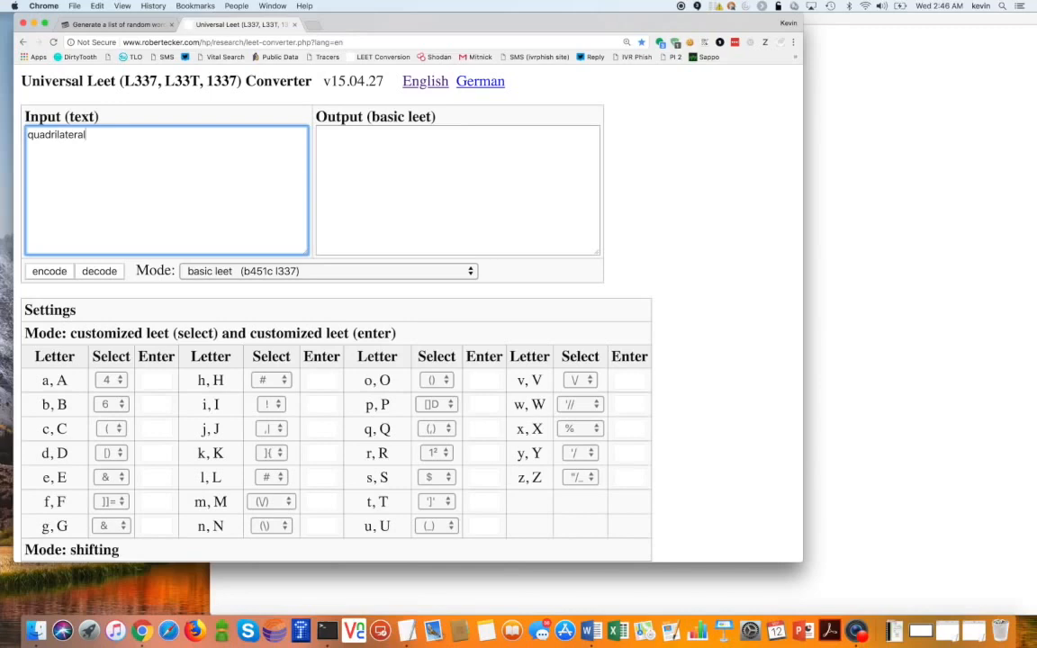
{"action": "left_click", "coordinate": [940, 8]}
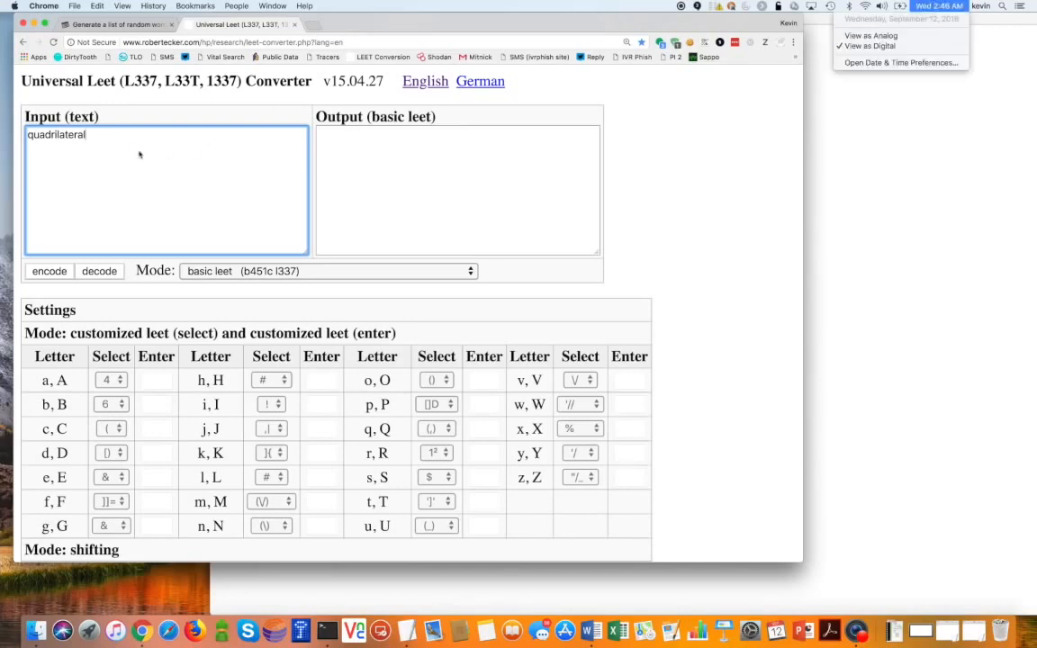
{"action": "type", "text": "12"}
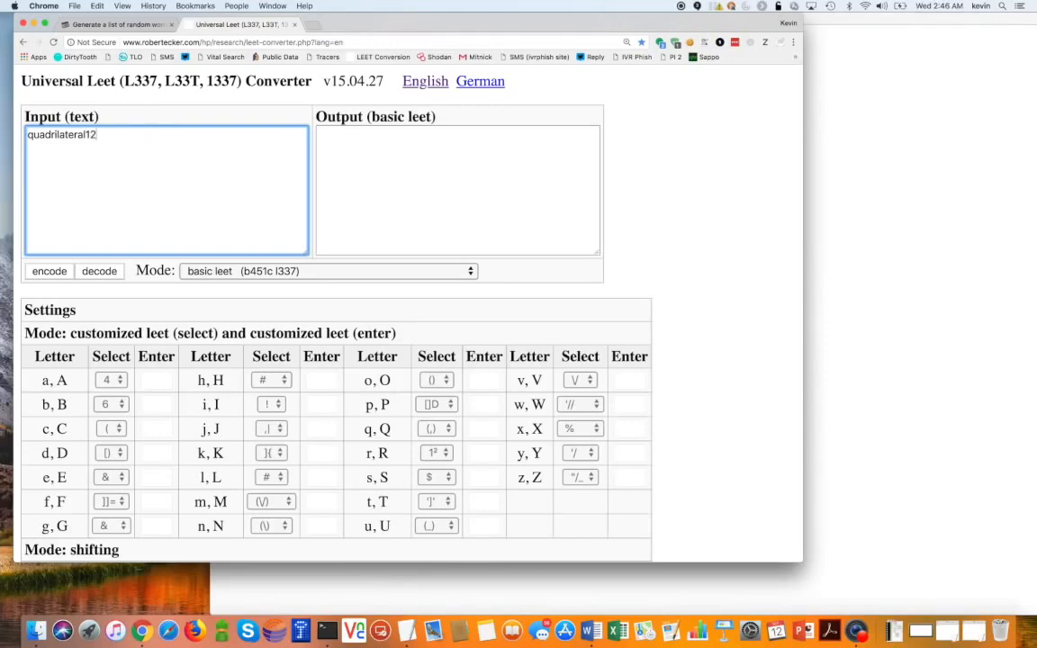
{"action": "type", "text": "*$"}
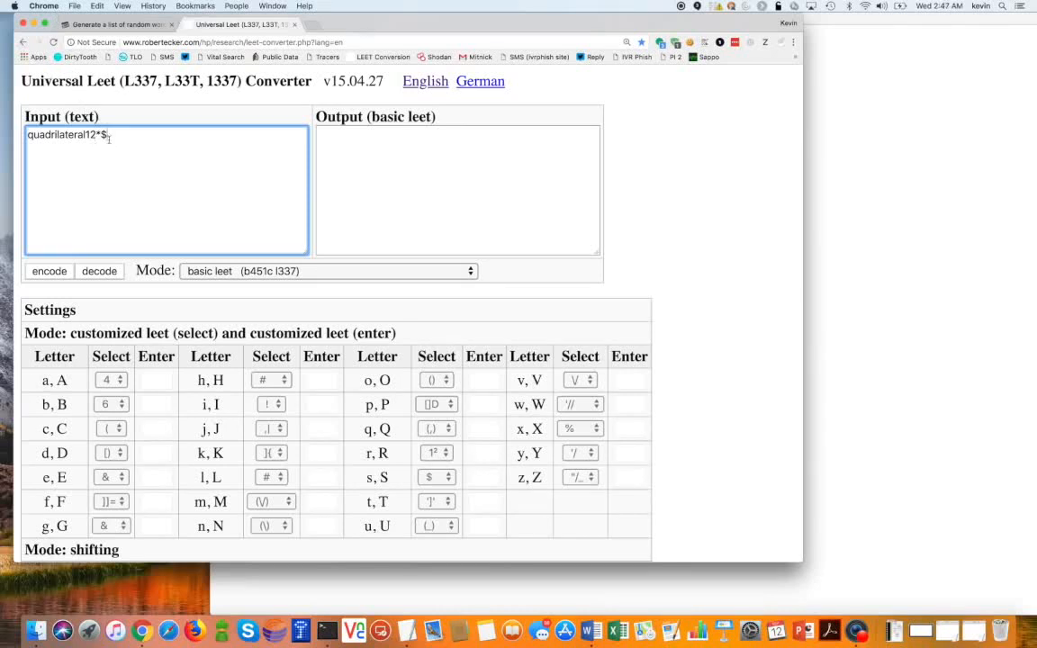
- Encode the password text into leetspeak
{"action": "left_click", "coordinate": [48, 270]}
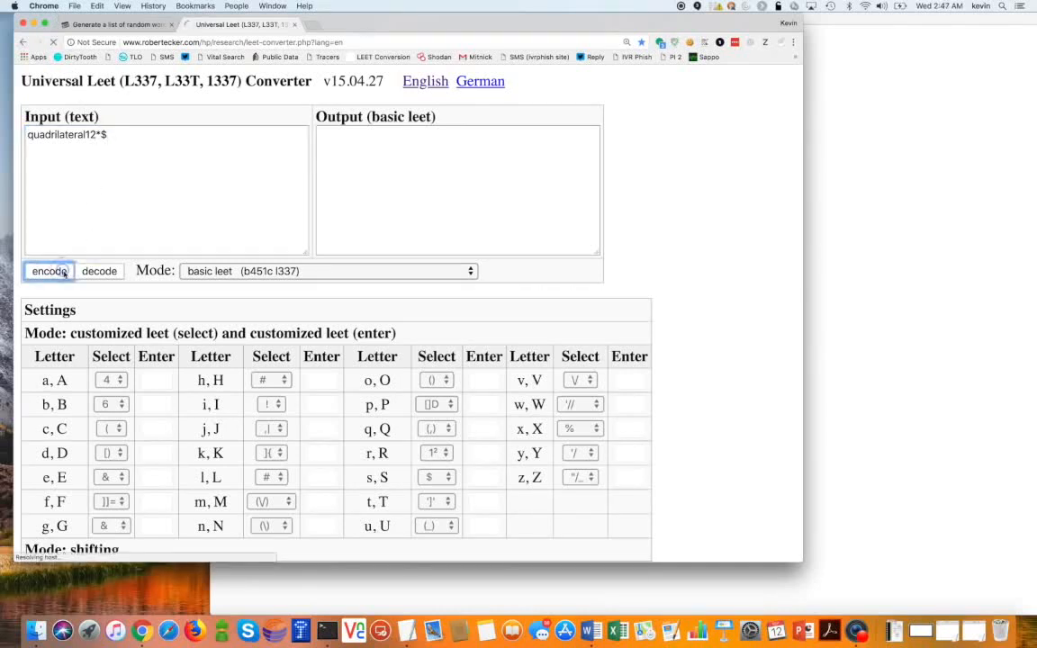
{"action": "left_click", "coordinate": [49, 270]}
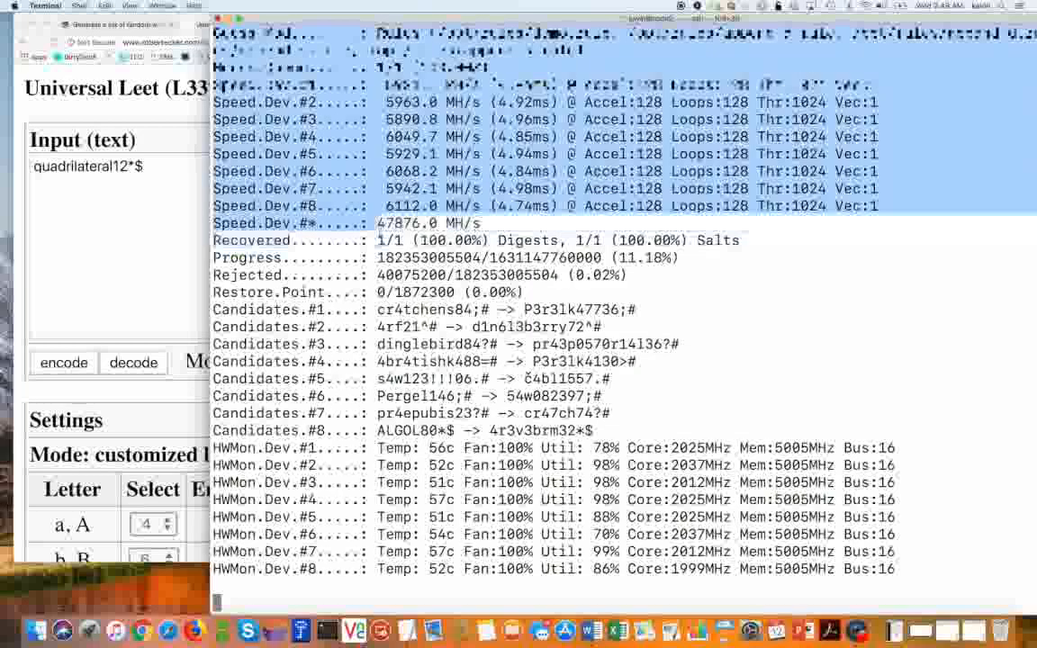
- Reveal the finished crack result qu4dr1l473r4l12*$ and highlight the run's Started time
{"action": "scroll", "scroll_direction": "down", "scroll_amount": 3}
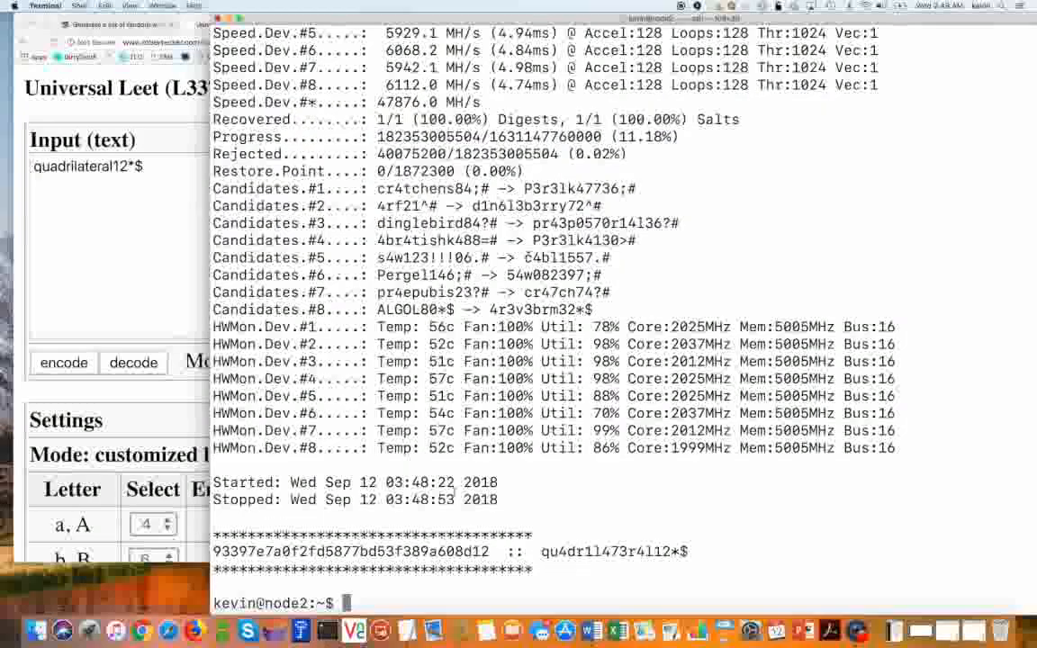
{"action": "double_click", "coordinate": [420, 482]}
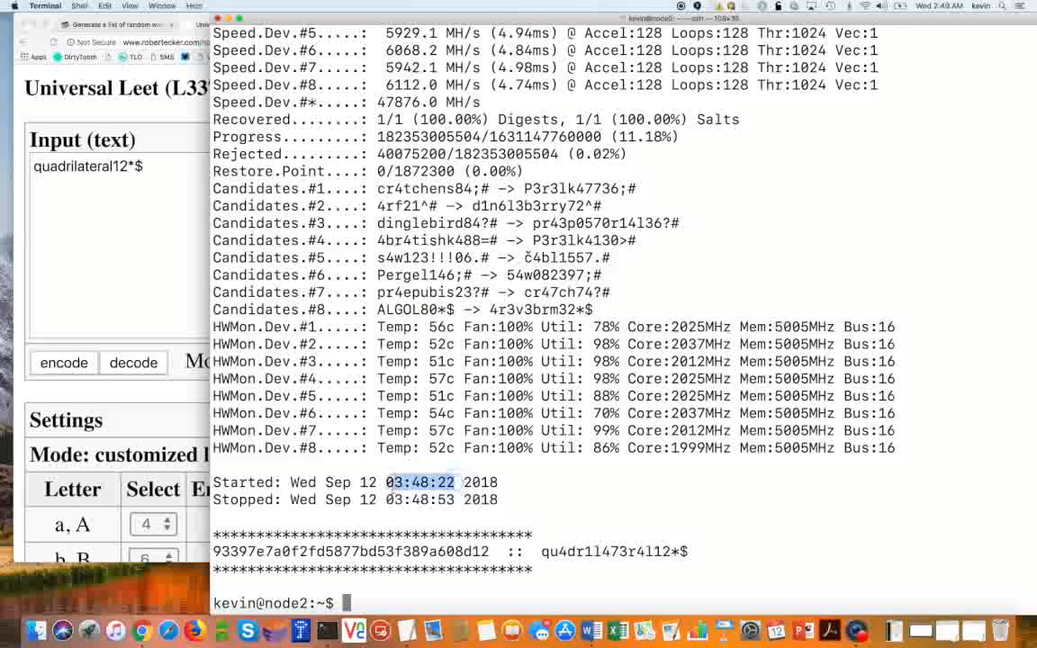